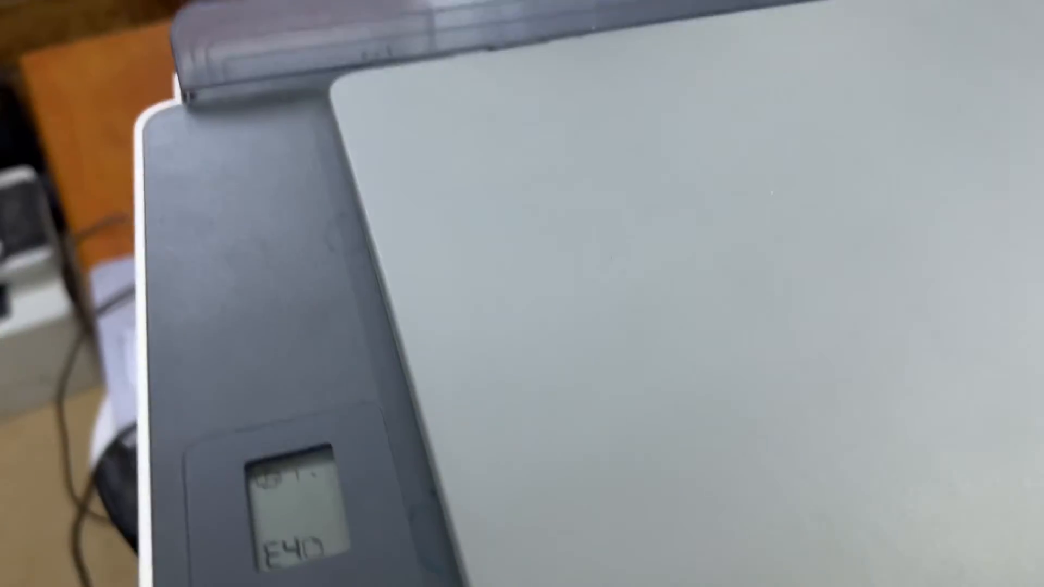
click(409, 466)
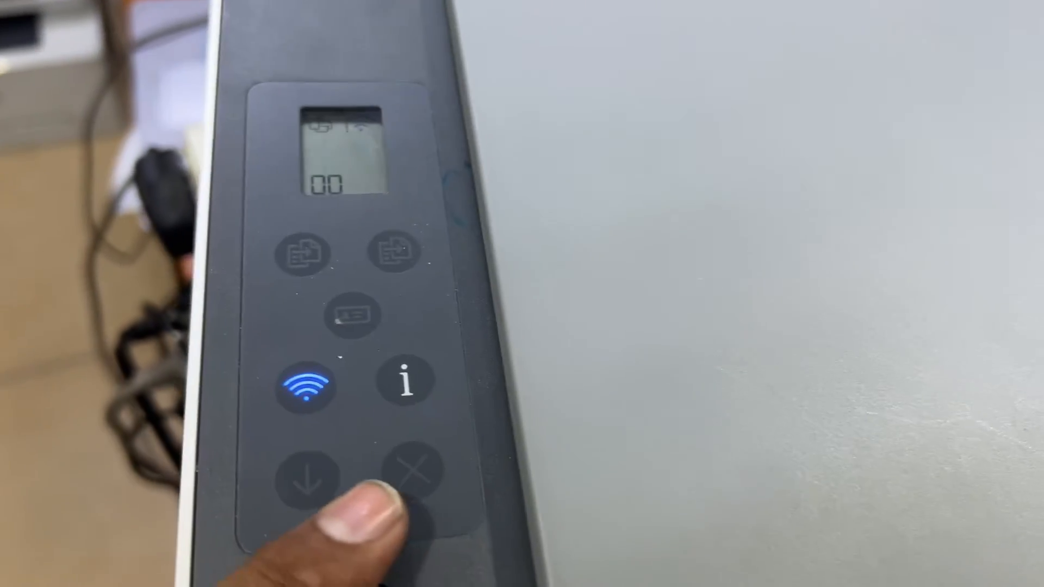